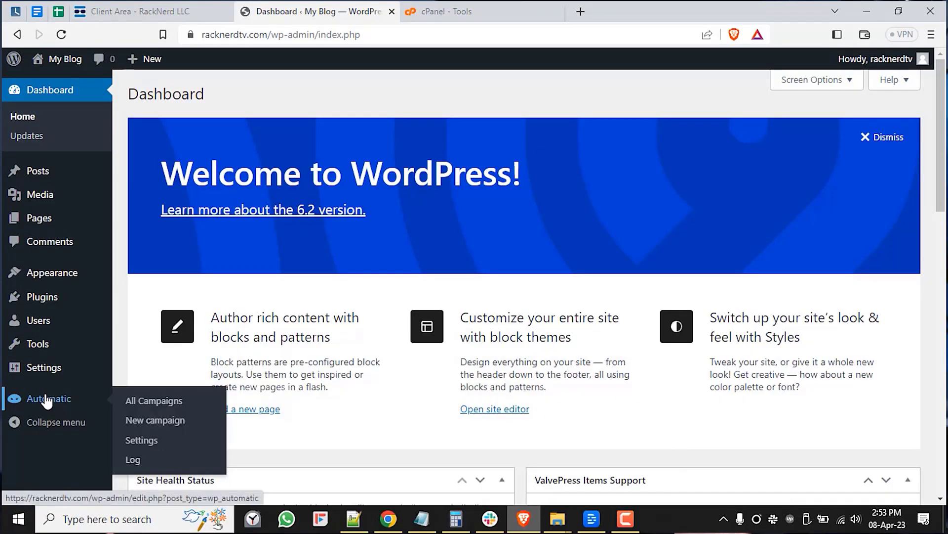
mouse_move(141, 440)
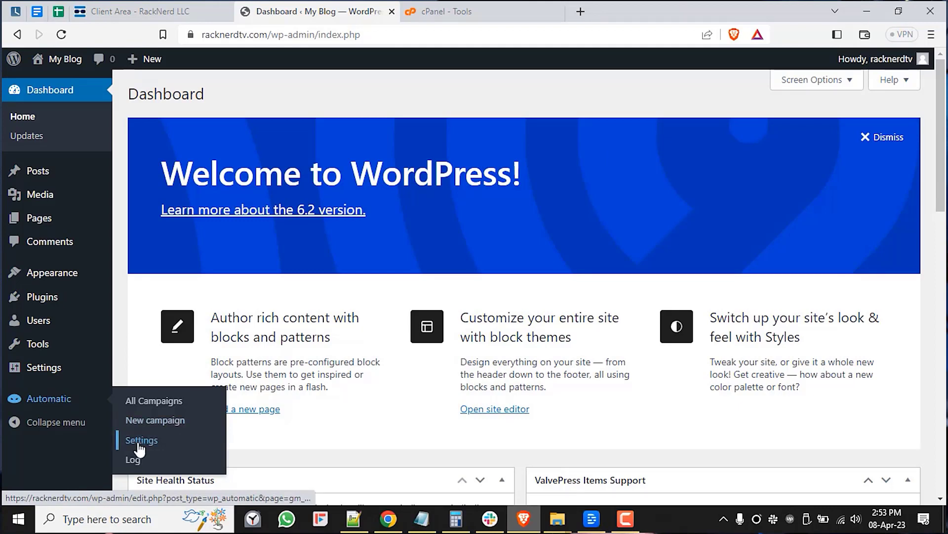
Go to the Automatic plugin's Settings page from the dashboard sidebar
left_click(141, 440)
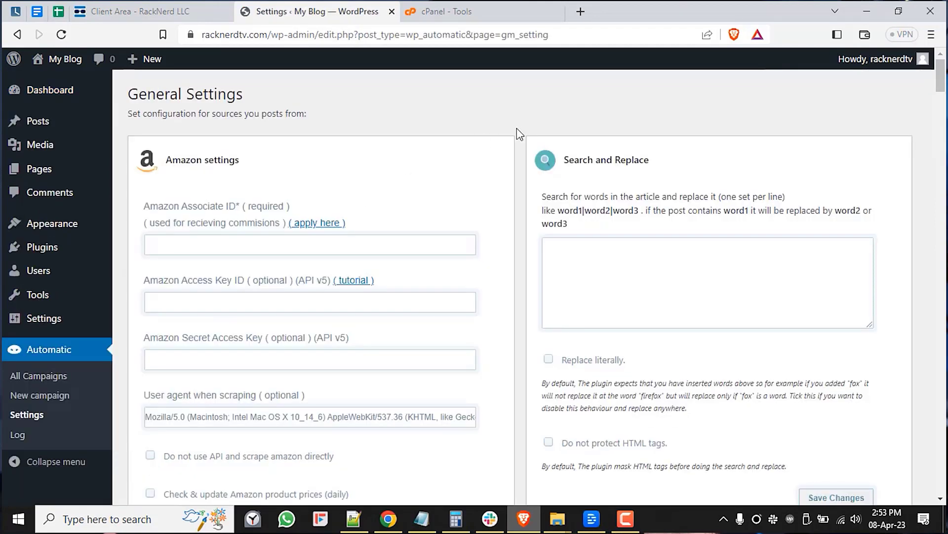
mouse_move(532, 119)
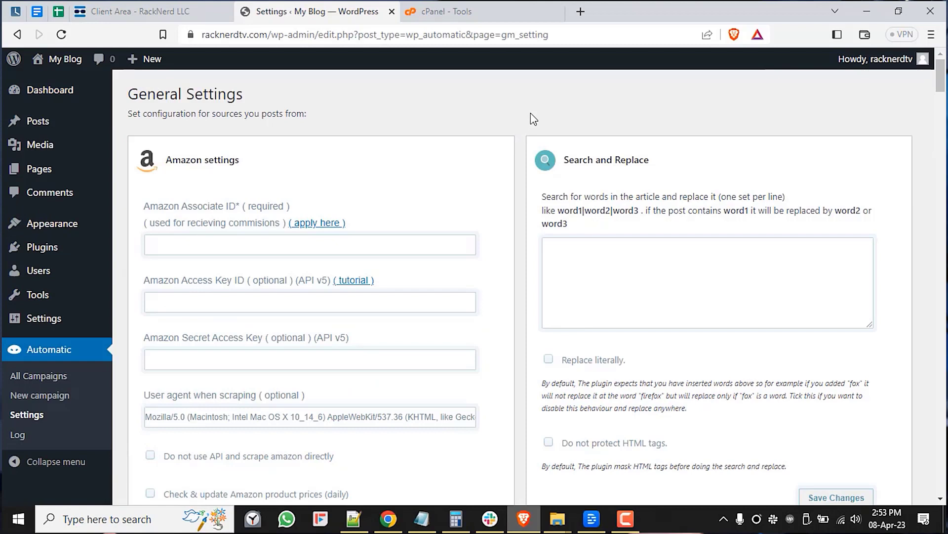
scroll("down", 3)
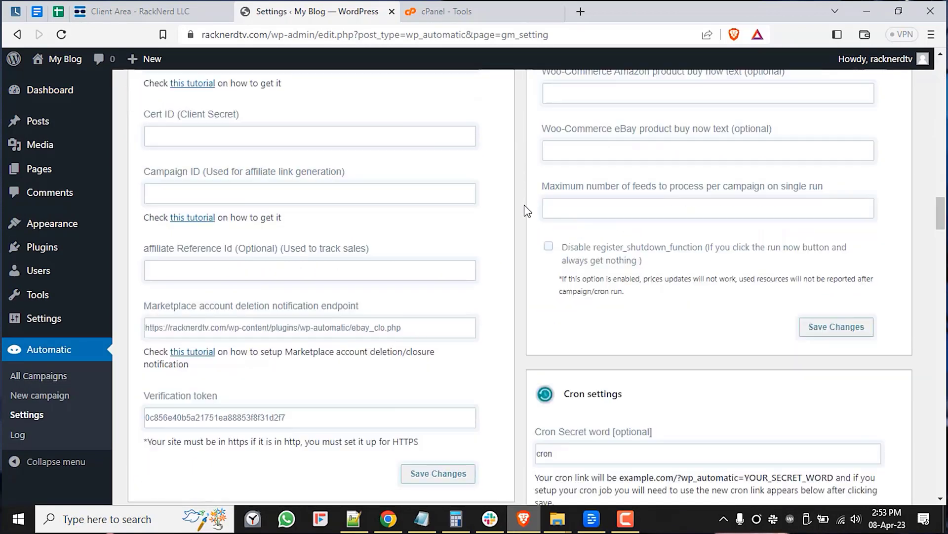
scroll("down", 3)
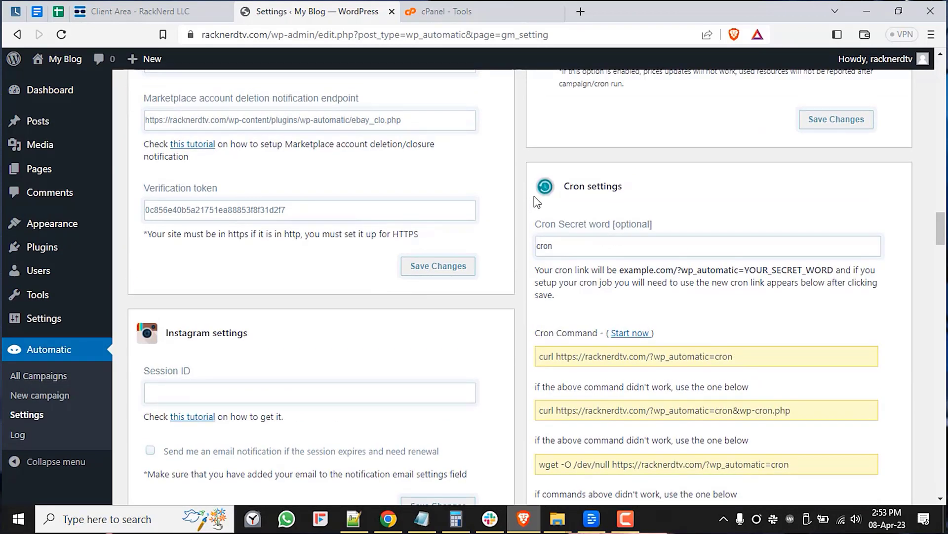
mouse_move(582, 194)
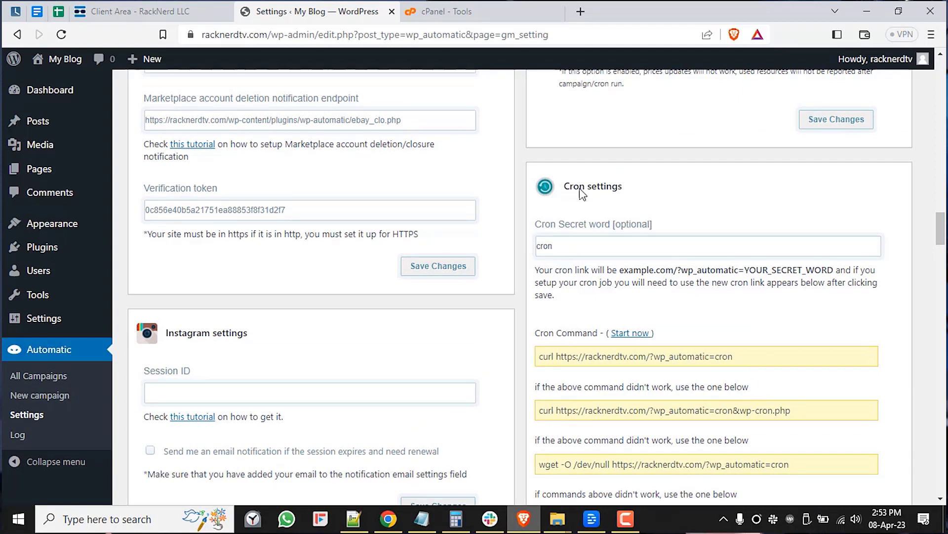
mouse_move(648, 235)
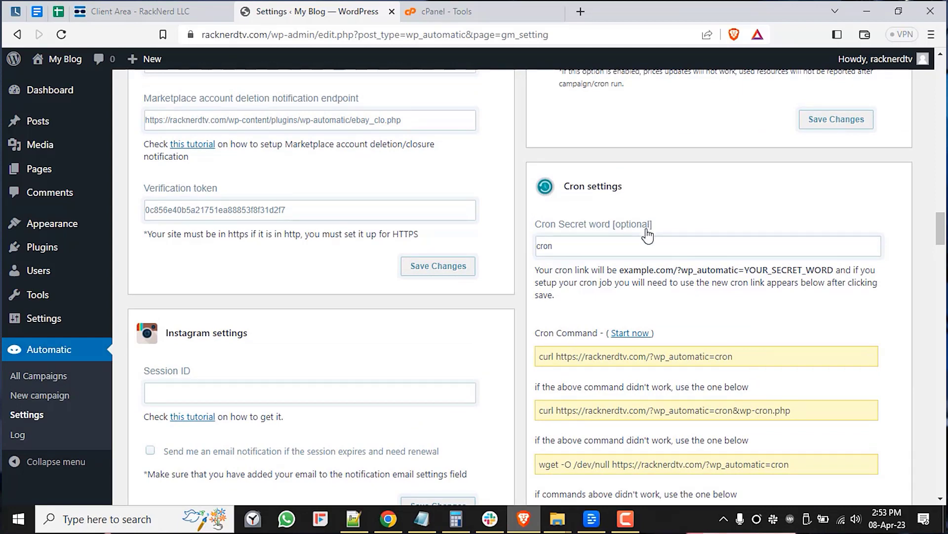
scroll("down", 3)
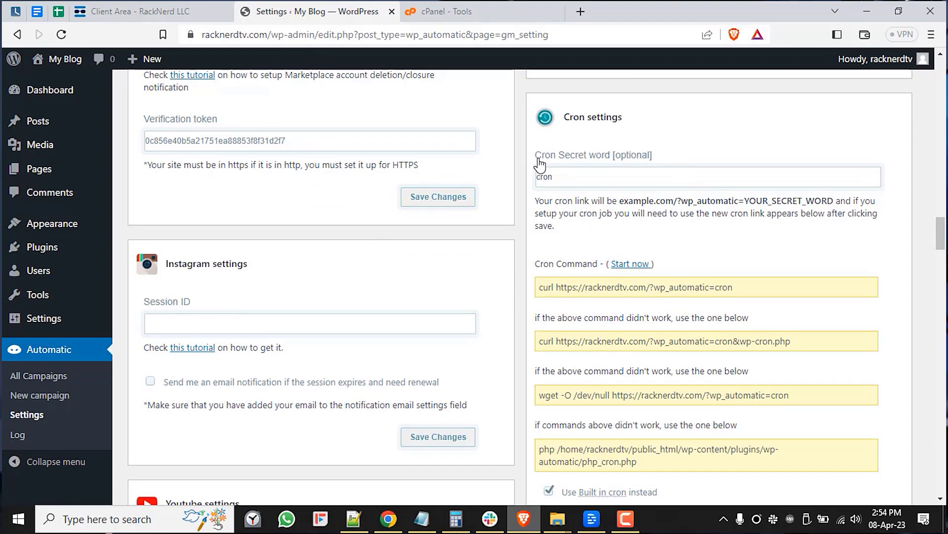
double_click(572, 155)
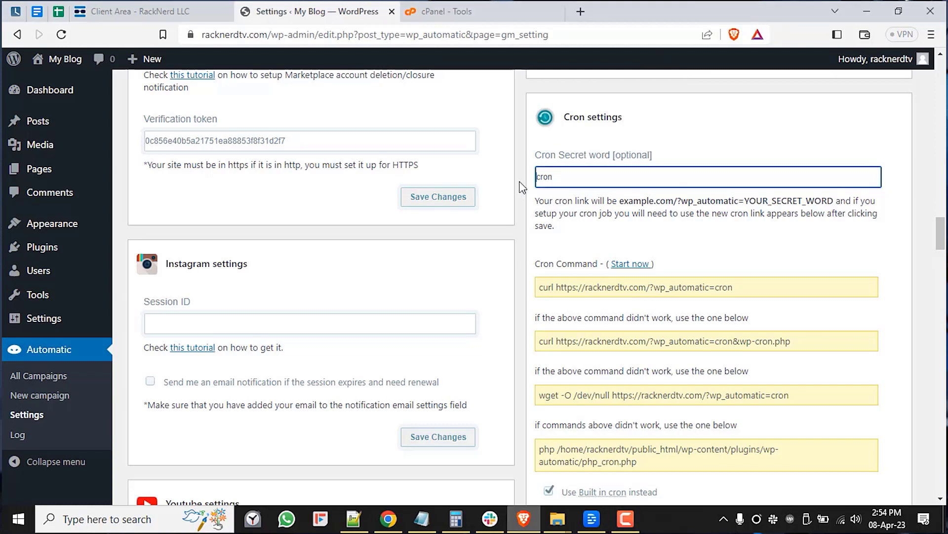
mouse_move(549, 287)
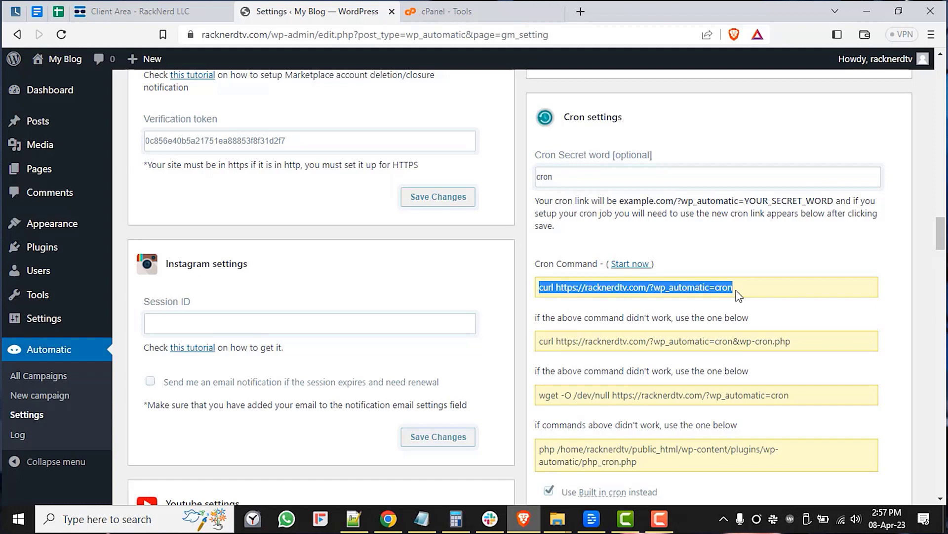
Select the php_cron.php command line and copy it from the cron settings
triple_click(663, 341)
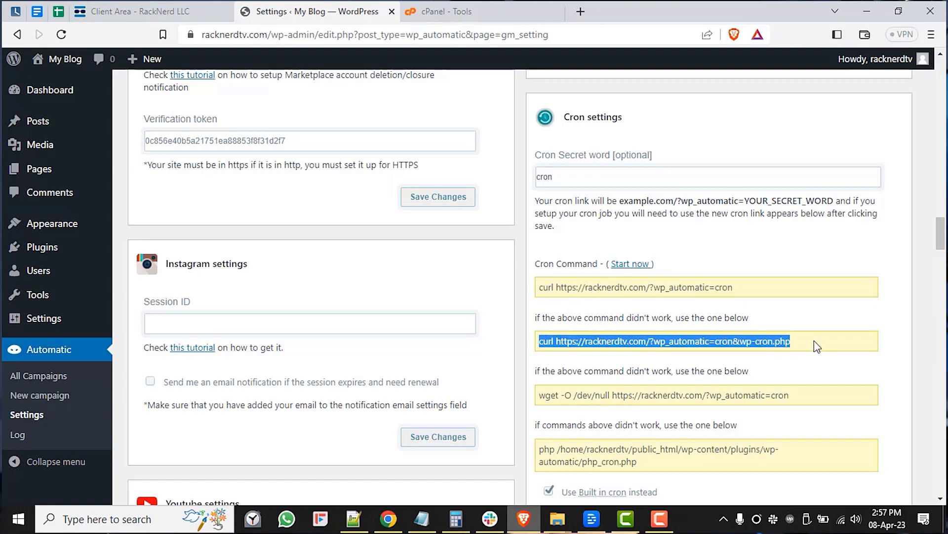
scroll("down", 3)
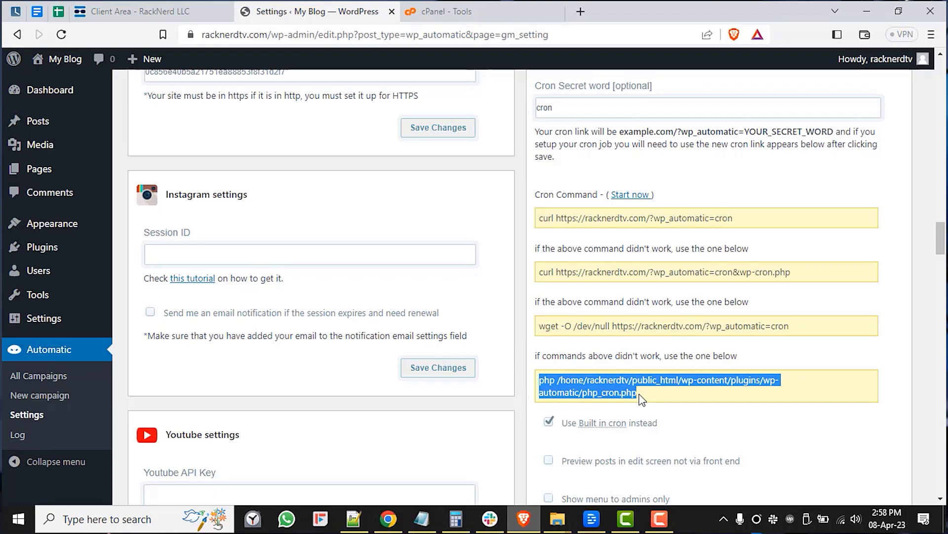
right_click(639, 399)
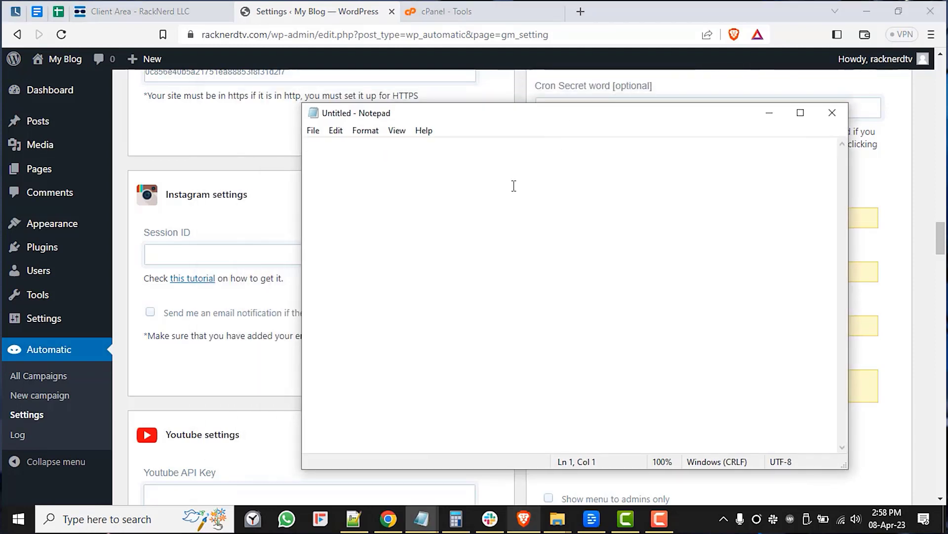
Paste the php /home/racknerdtv/.../wp-automatic/php_cron.php command into Notepad and review its path
type("php /home/racknerdtv/public_html/wp-content/plugins/wp-automatic/php_cron.php")
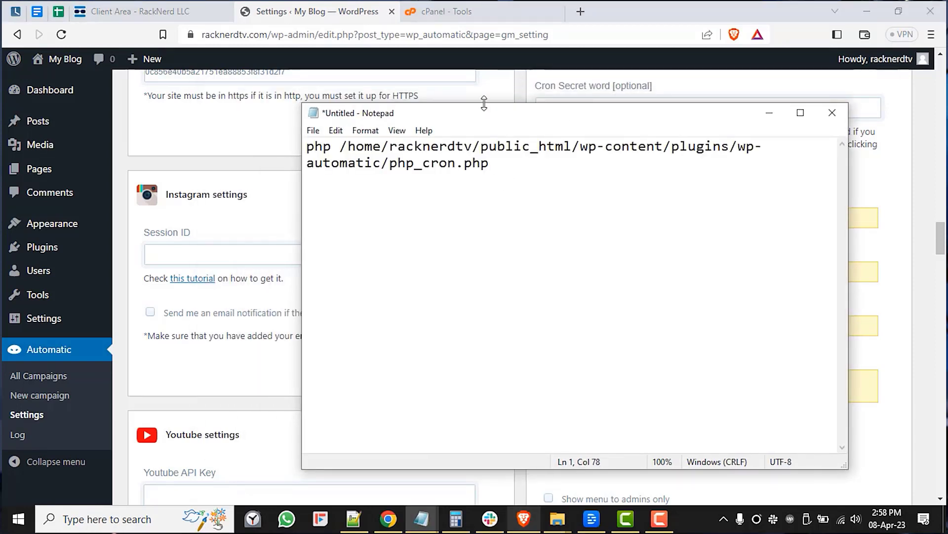
left_click(832, 113)
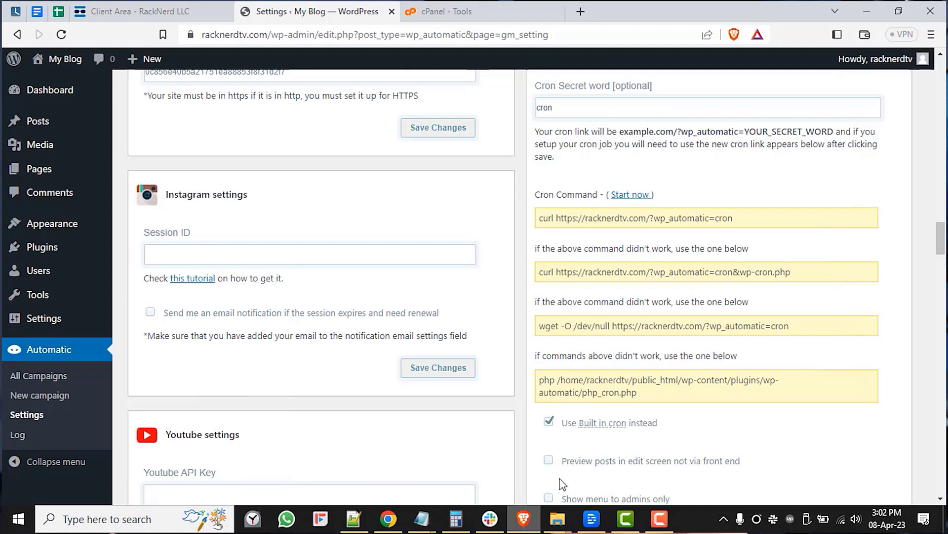
double_click(611, 217)
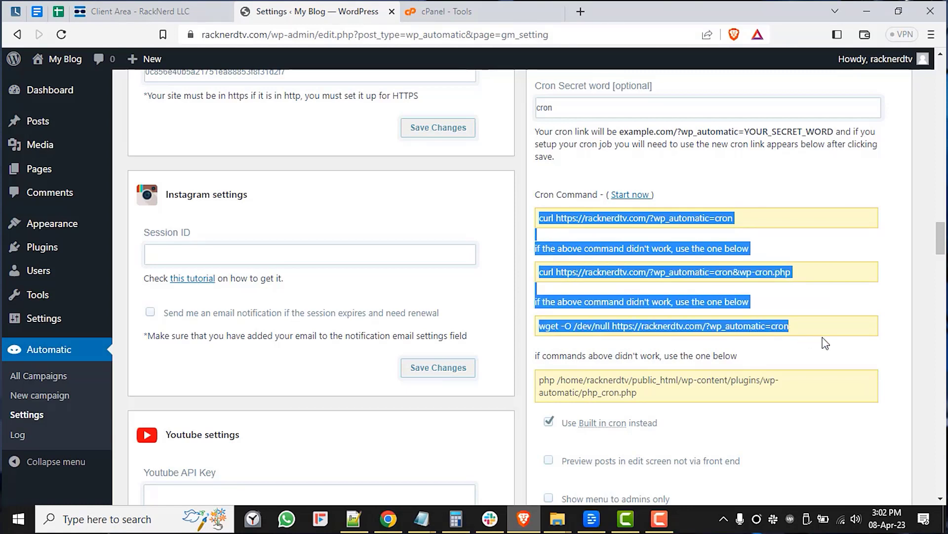
double_click(601, 379)
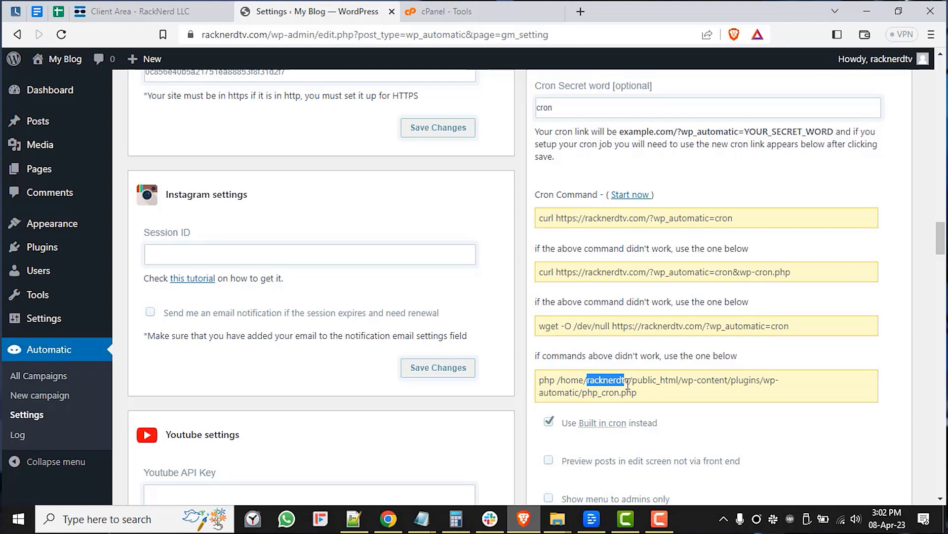
mouse_move(646, 399)
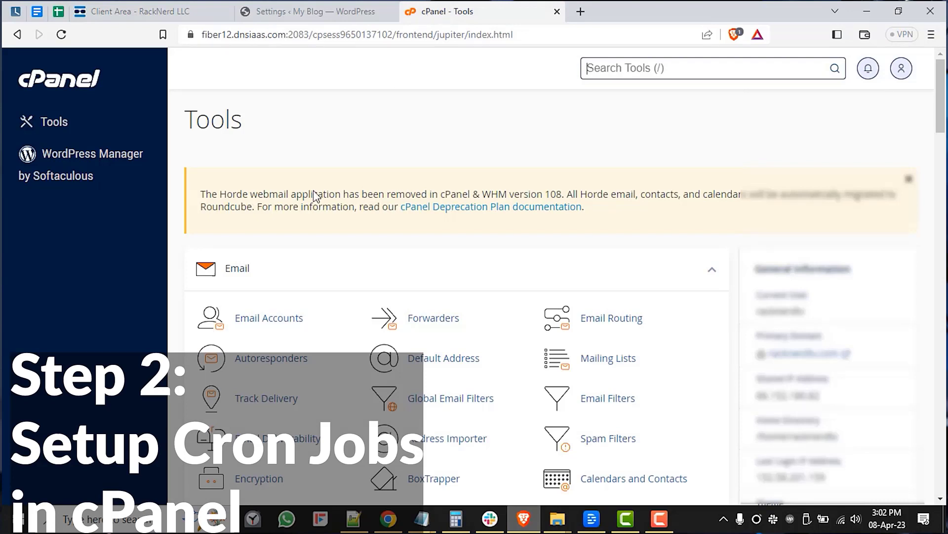
mouse_move(268, 317)
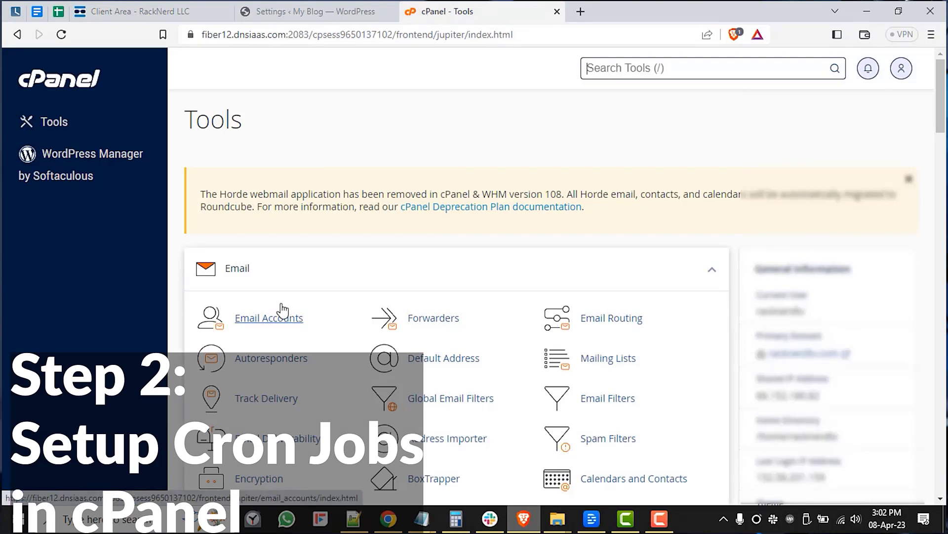
Find 'cron' in the cPanel tools search and go to Cron Jobs
scroll("down", 3)
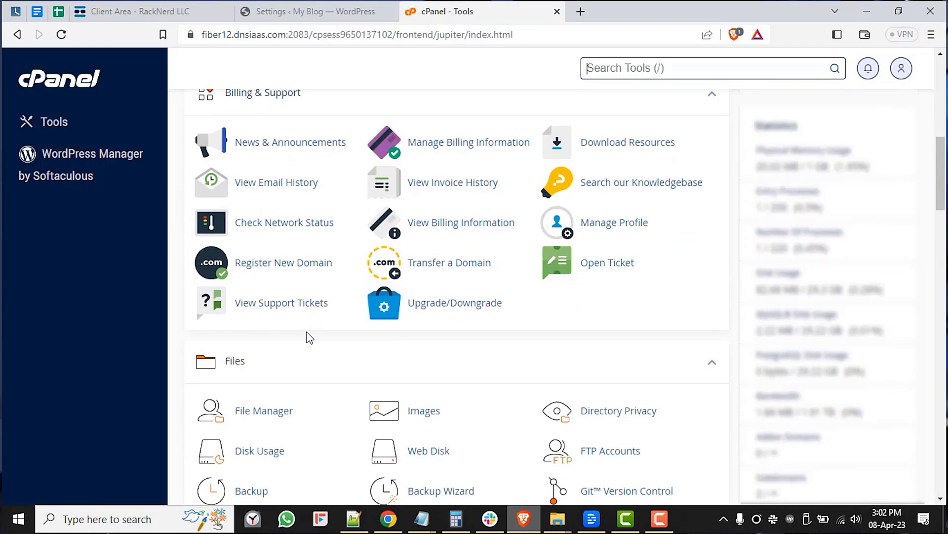
scroll("down", 3)
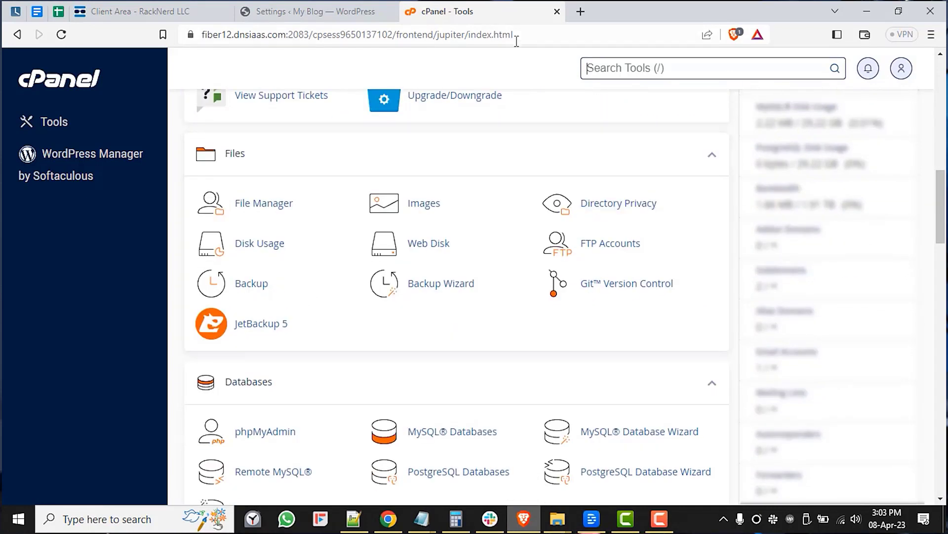
type("cron")
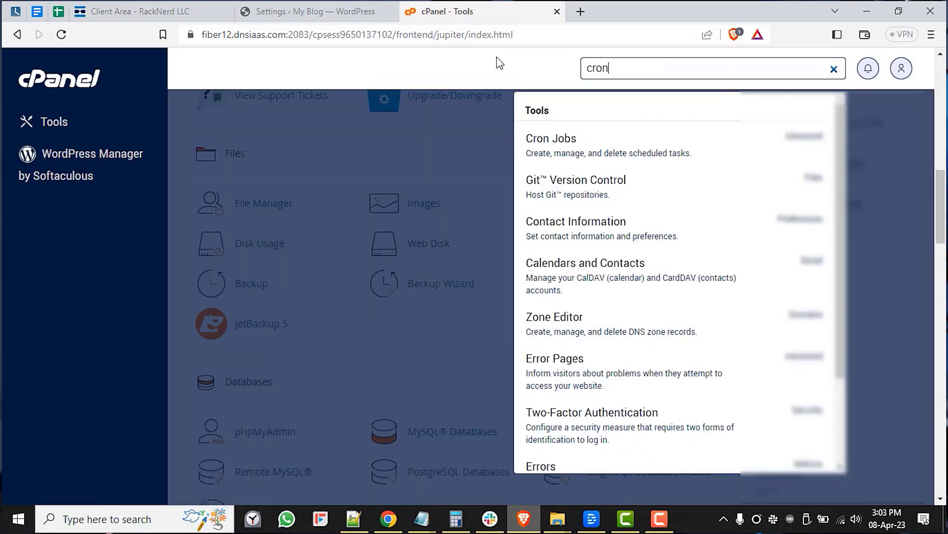
mouse_move(550, 145)
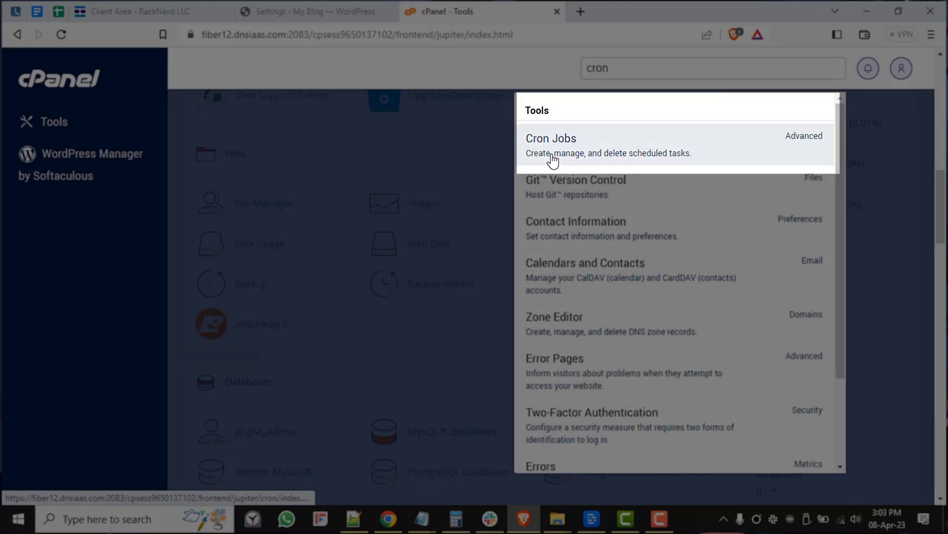
left_click(550, 145)
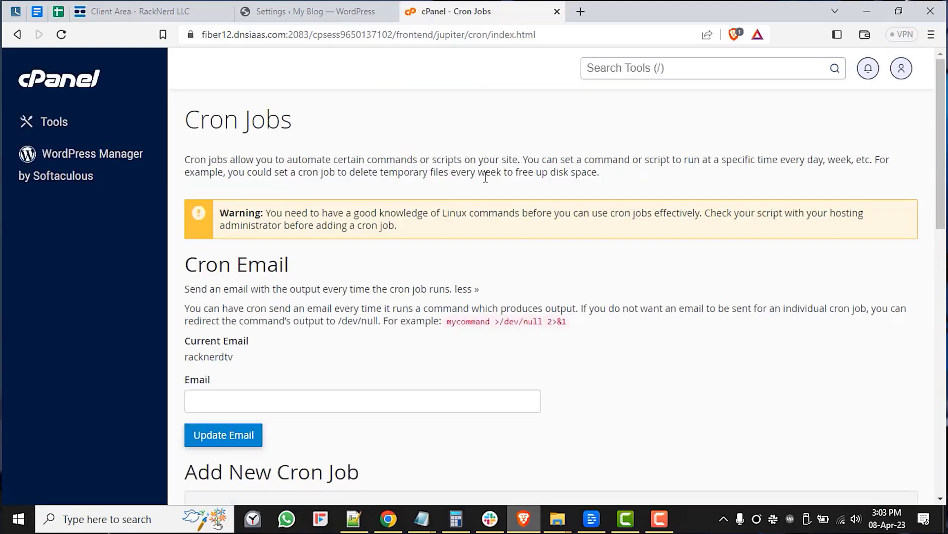
mouse_move(717, 284)
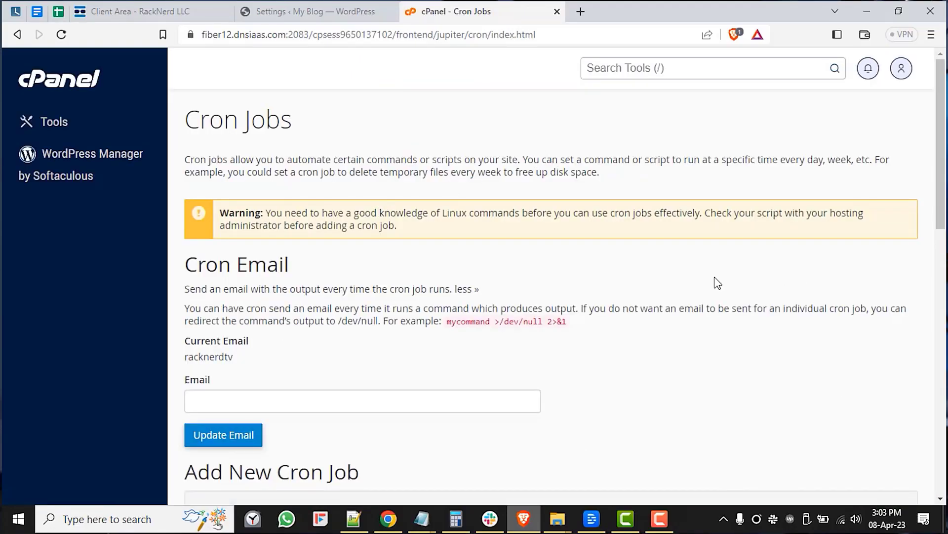
Choose the 'Once Per Minute(* * * * *)' preset for the new cron job
scroll("down", 3)
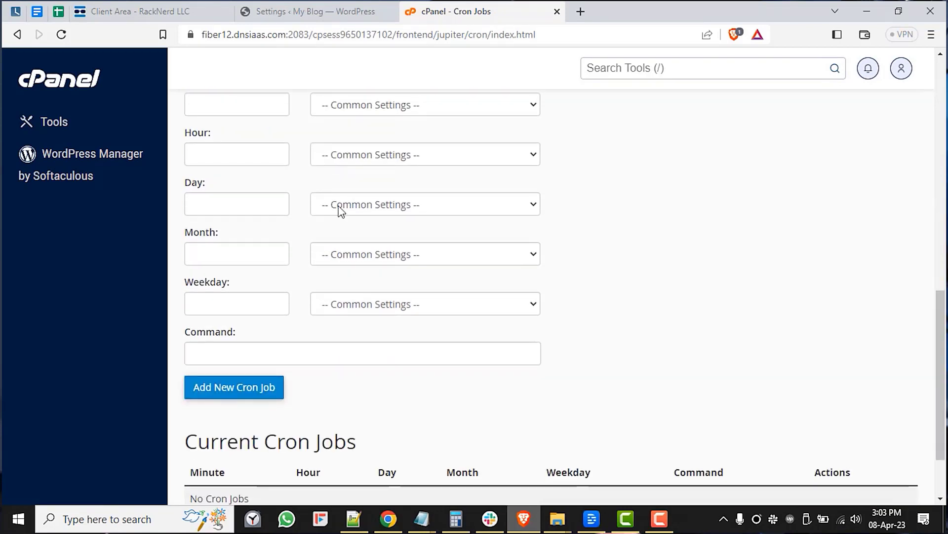
scroll("up", 3)
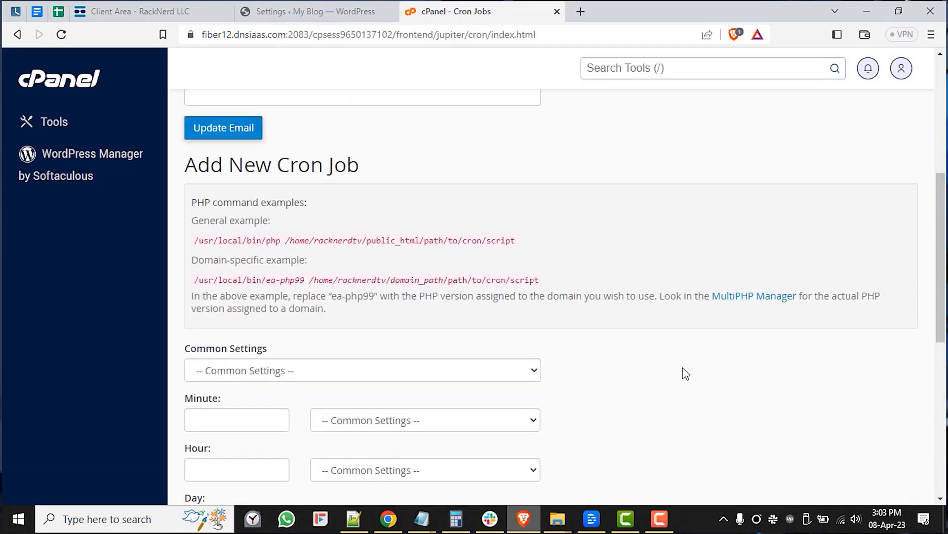
left_click(361, 370)
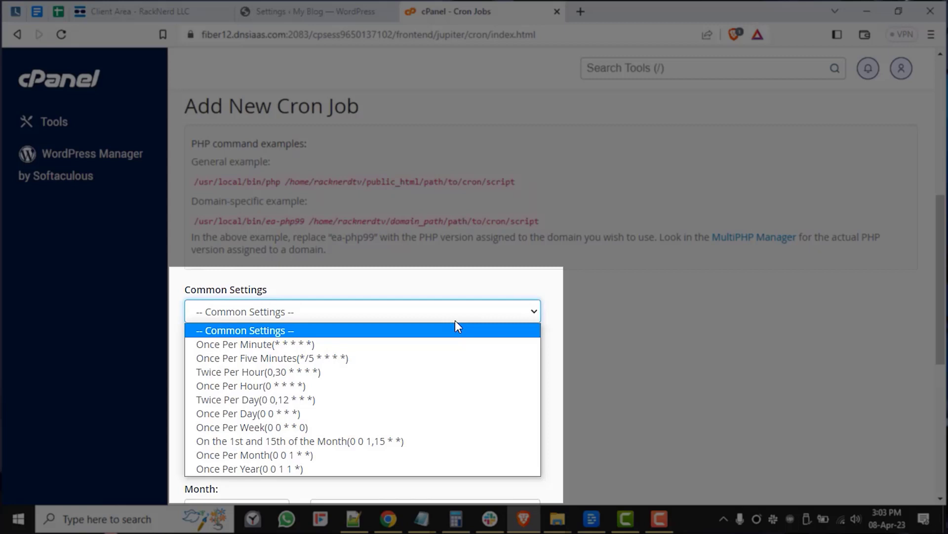
mouse_move(442, 343)
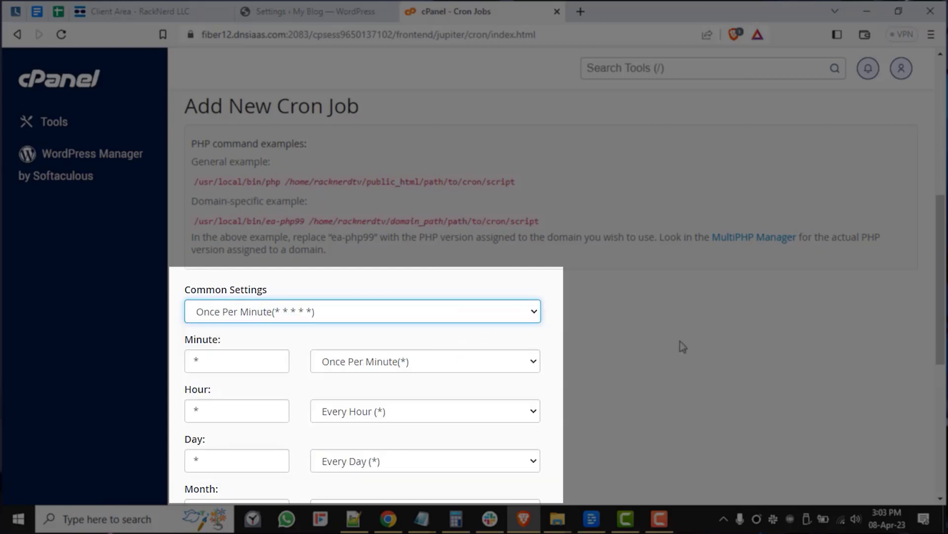
scroll("down", 3)
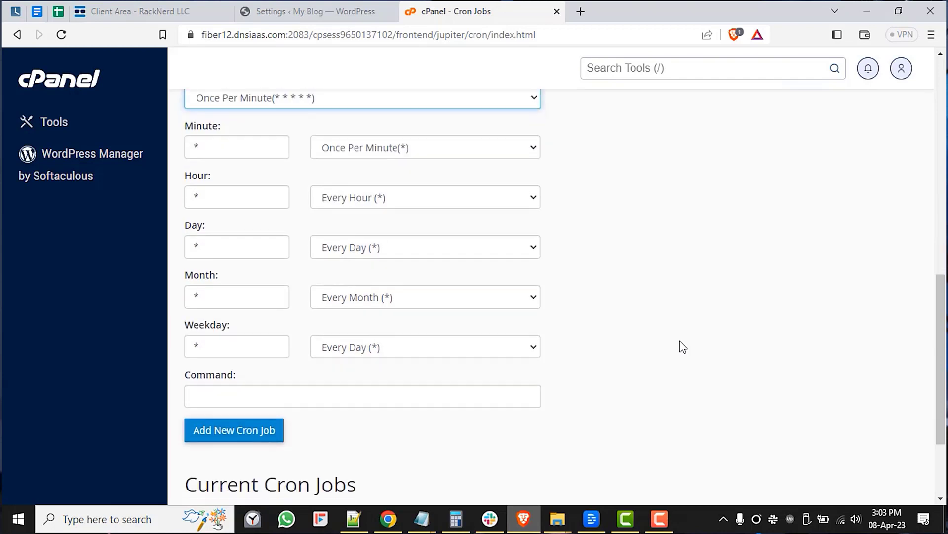
scroll("down", 3)
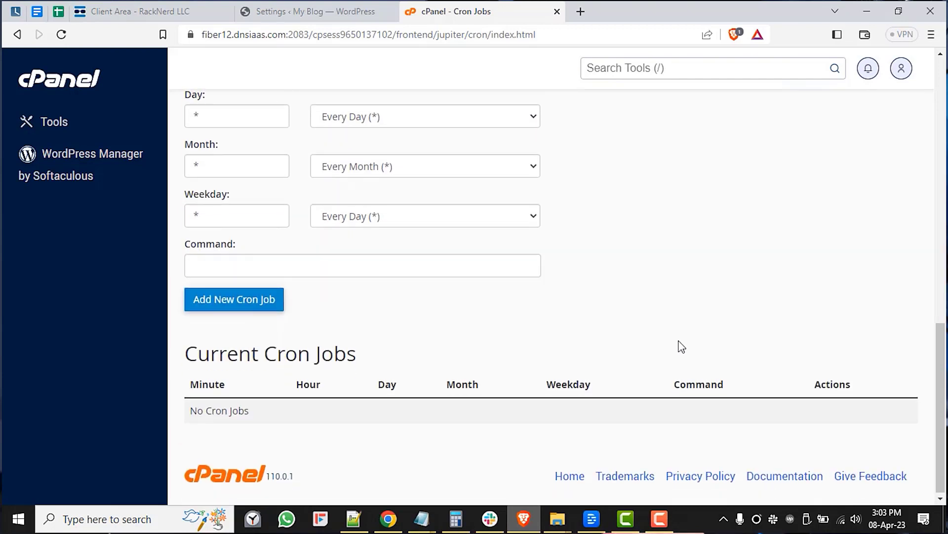
left_click(311, 11)
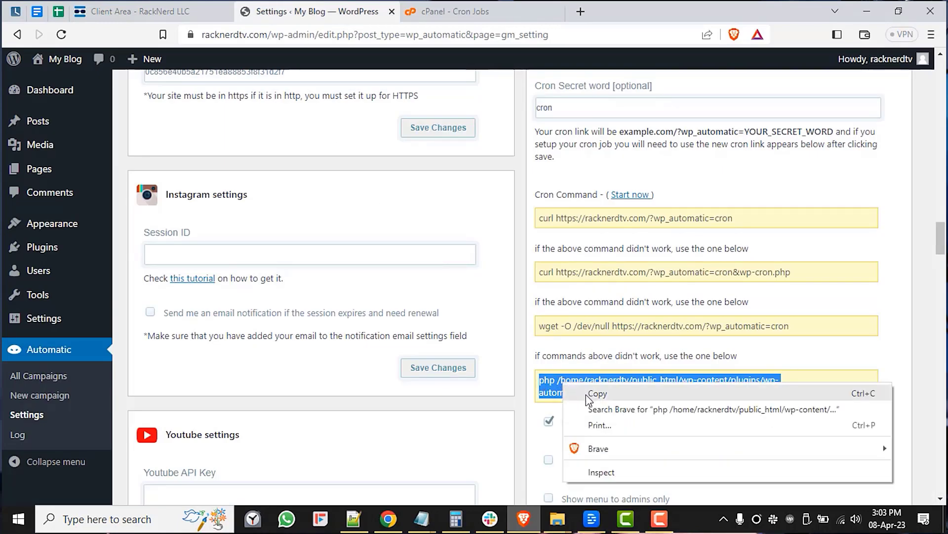
Copy the php_cron.php command again and return to the cPanel Cron Jobs form
left_click(597, 393)
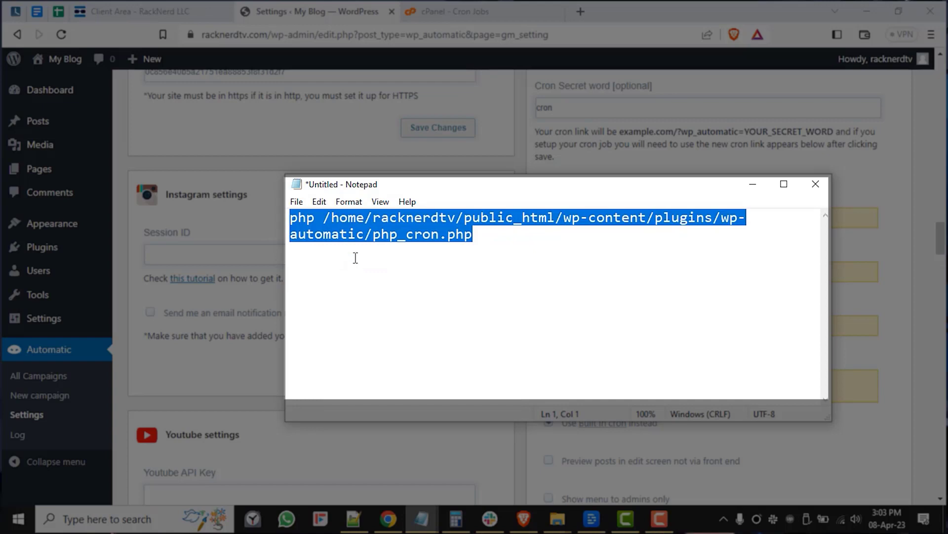
left_click(482, 11)
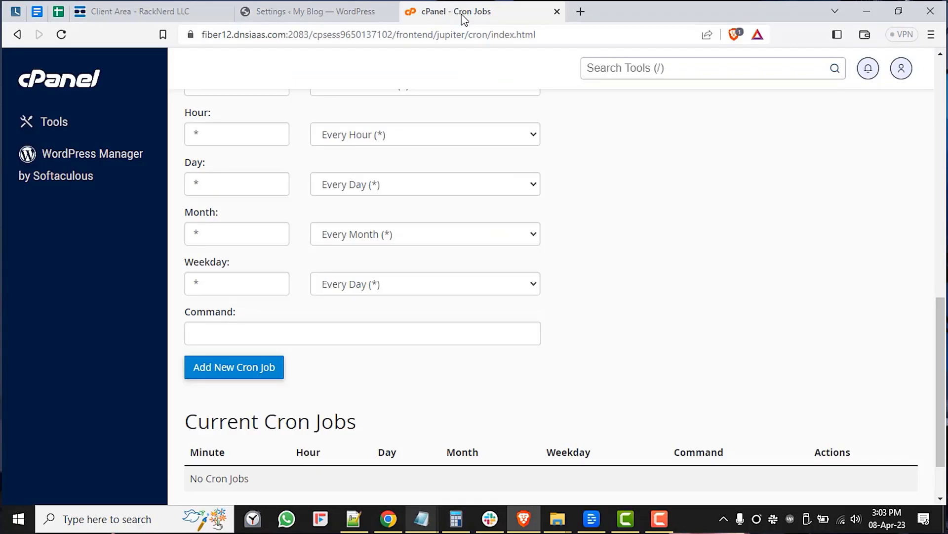
mouse_move(296, 317)
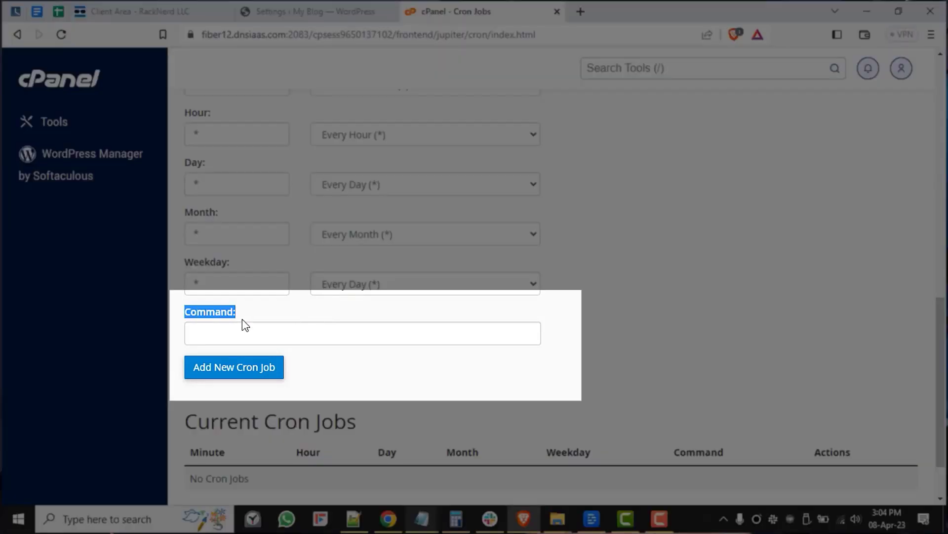
Paste the php_cron.php command into the Command field and add the every-minute cron job
type("php /home/racknerdtv/public_html/wp-content/plugins/wp-automatic/php_")
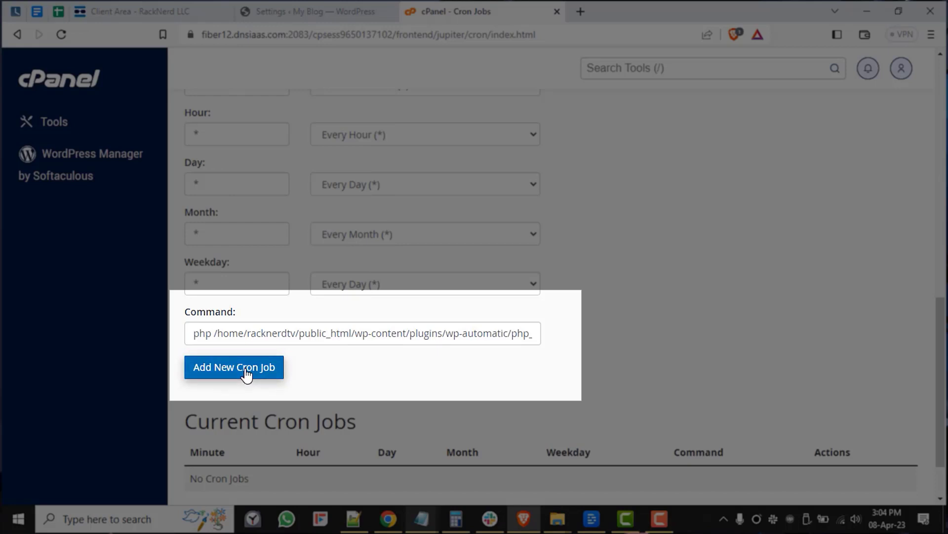
left_click(233, 368)
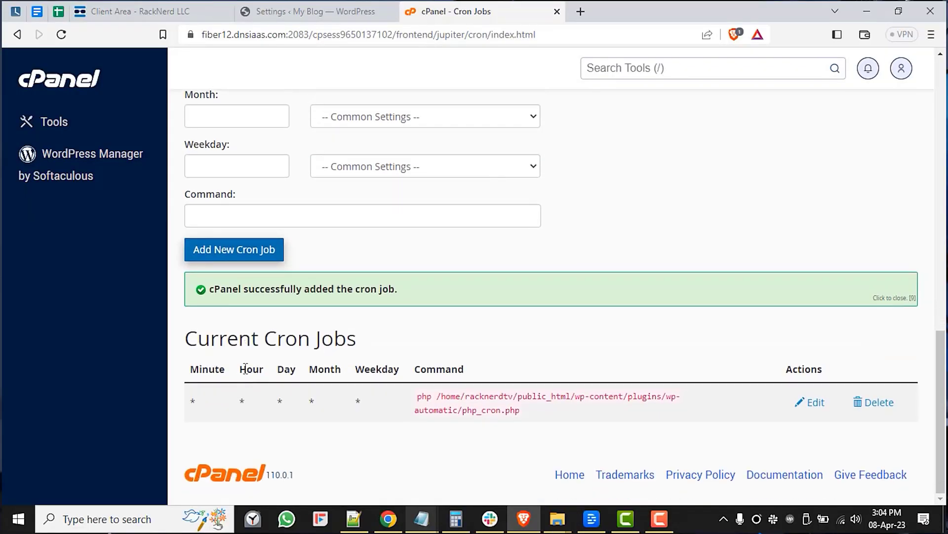